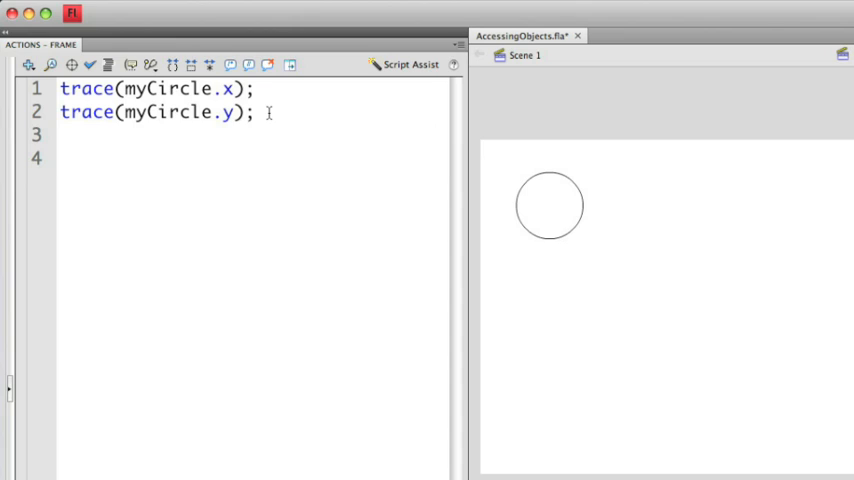
Add the assignments myCircle.x = 200; and myCircle.y = 100; after the two trace statements.
type("myC")
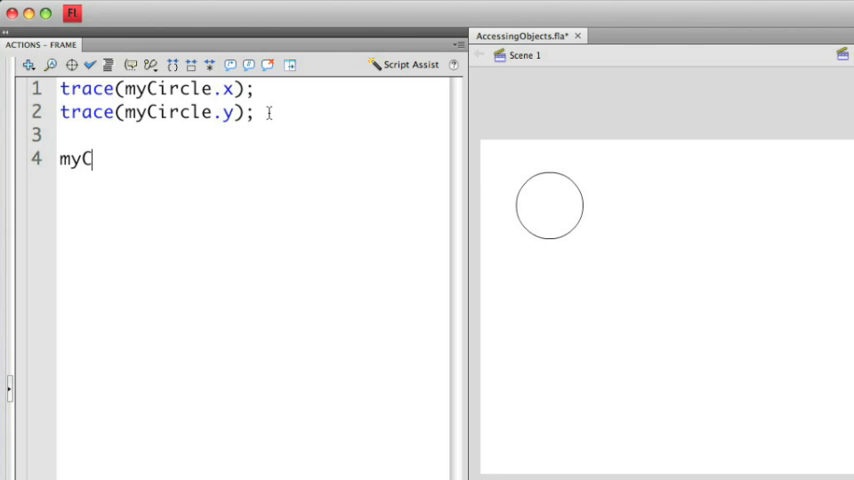
type("ircle.")
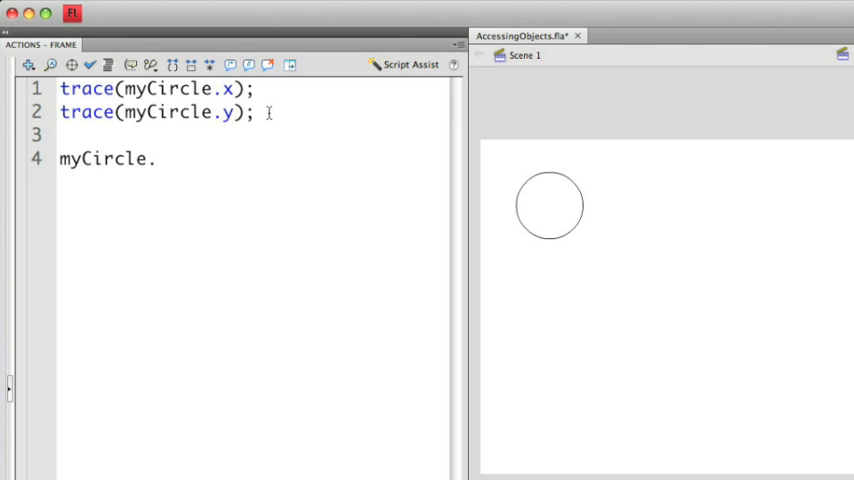
type(".x")
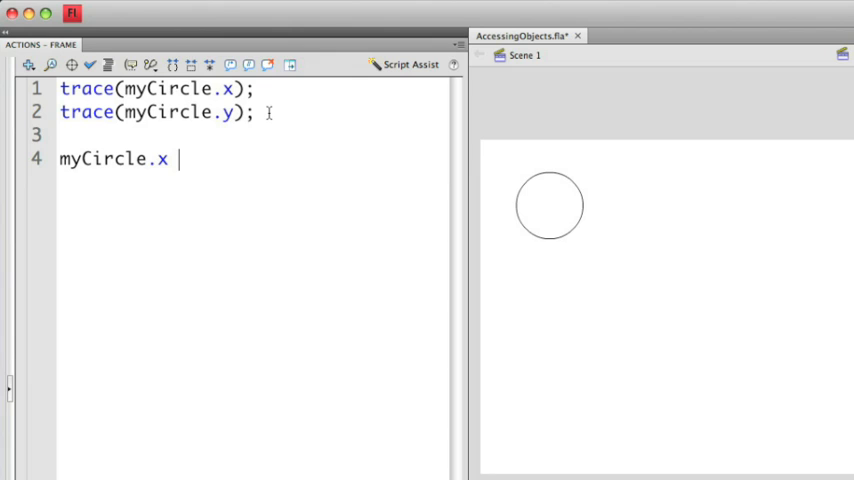
type("=")
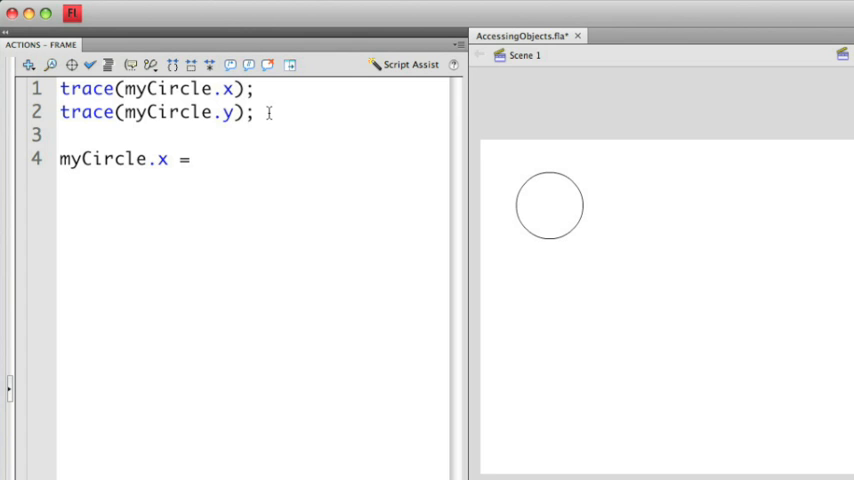
type("200")
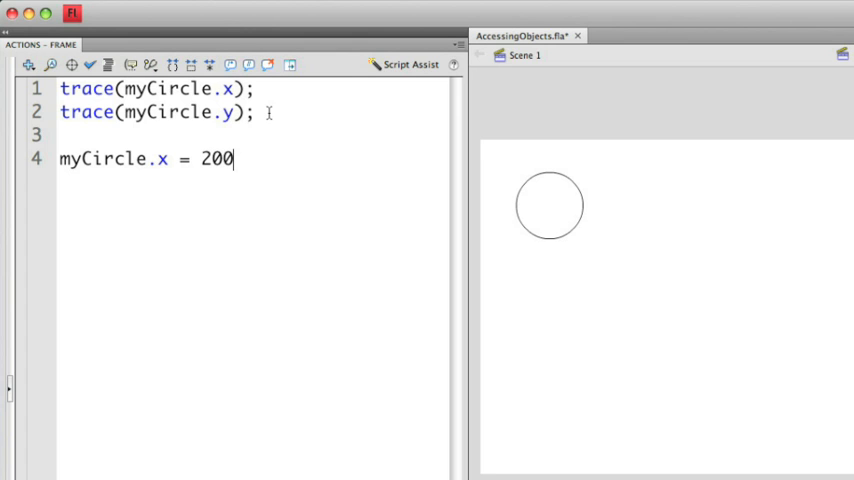
type(";")
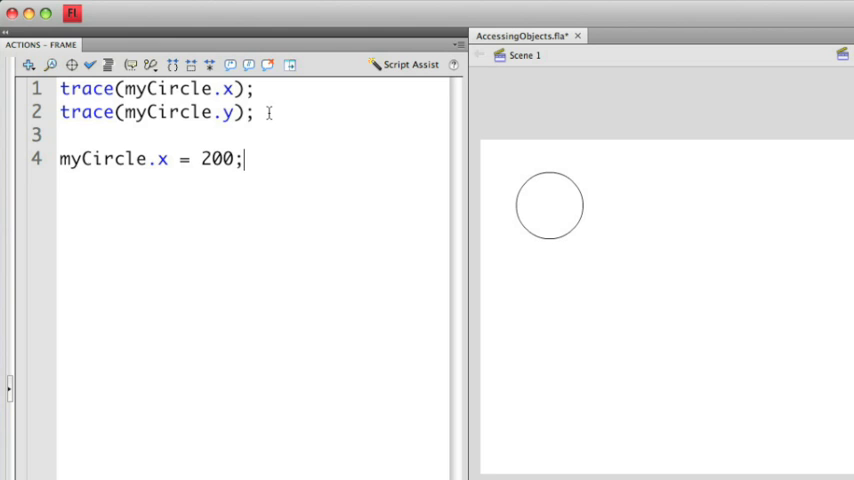
type("myCi")
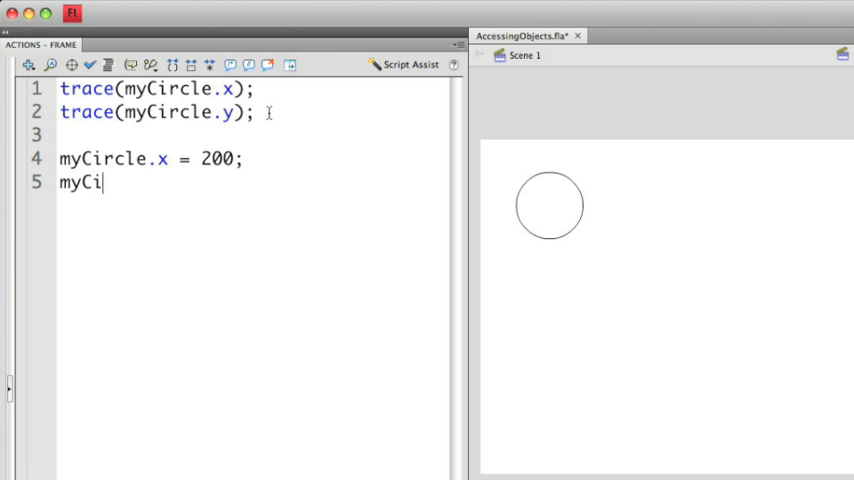
type("rcle.y")
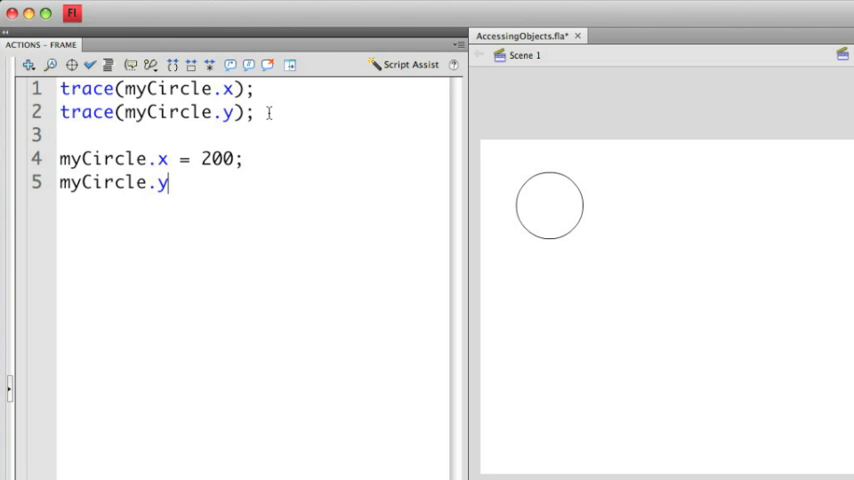
type("=")
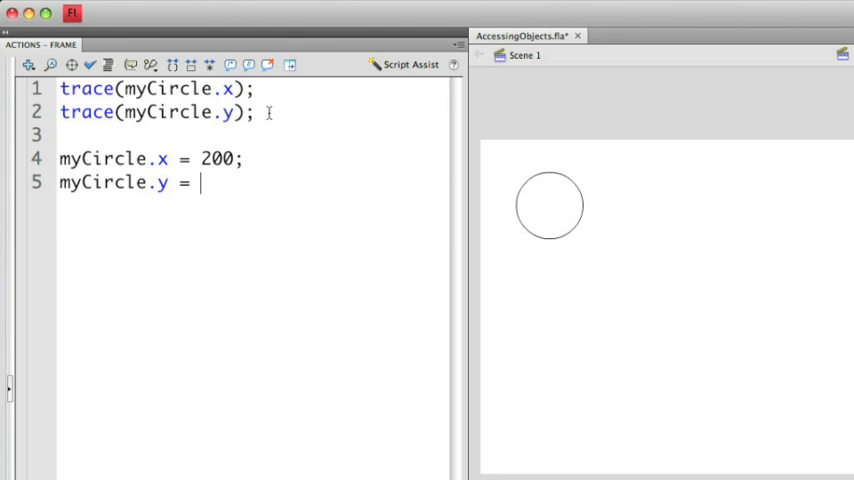
type("100;")
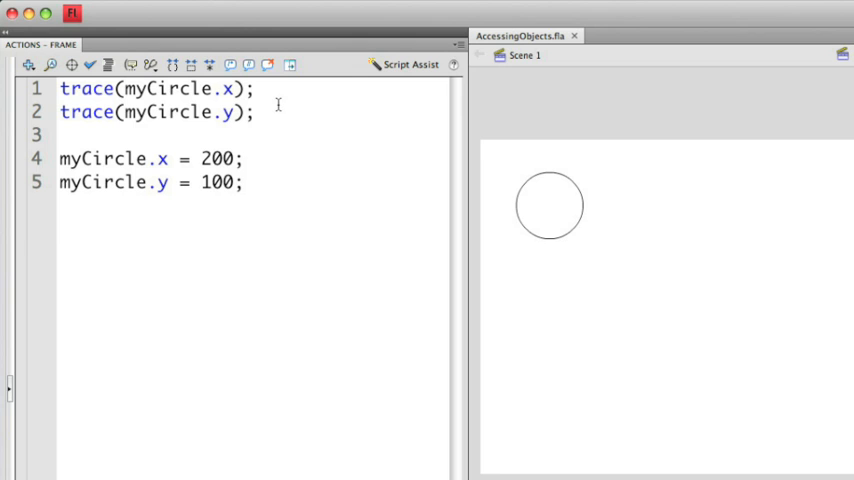
Repeat the trace(myCircle.x); and trace(myCircle.y); lines after the position assignments.
left_click_drag(60, 88, 256, 112)
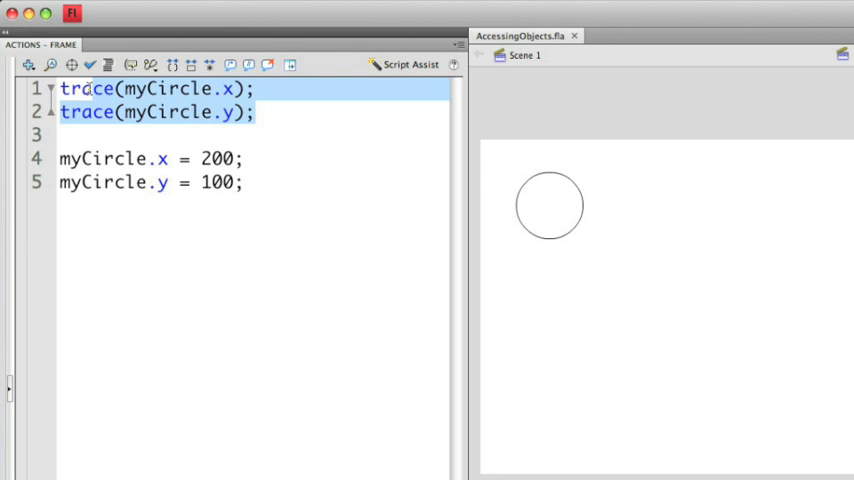
left_click(268, 184)
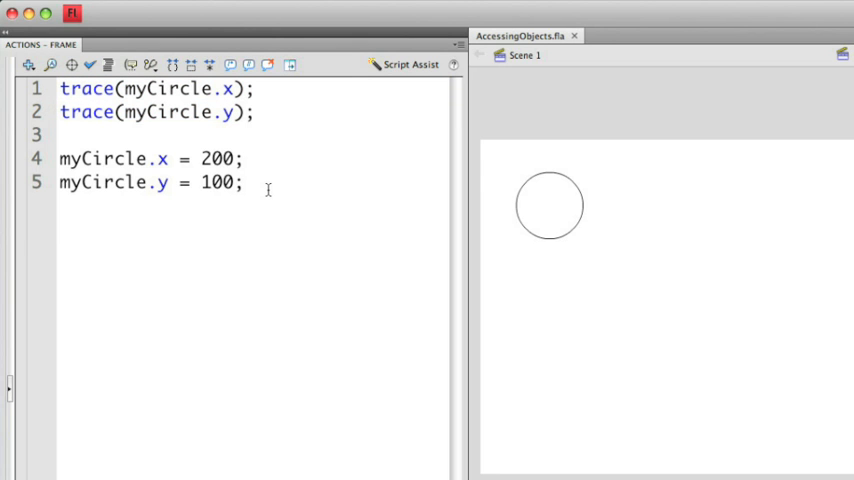
type("trace(myCircle.x);")
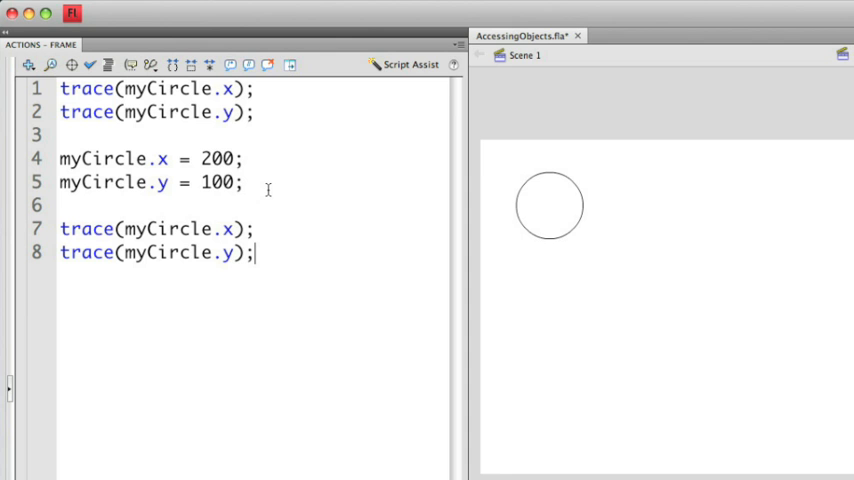